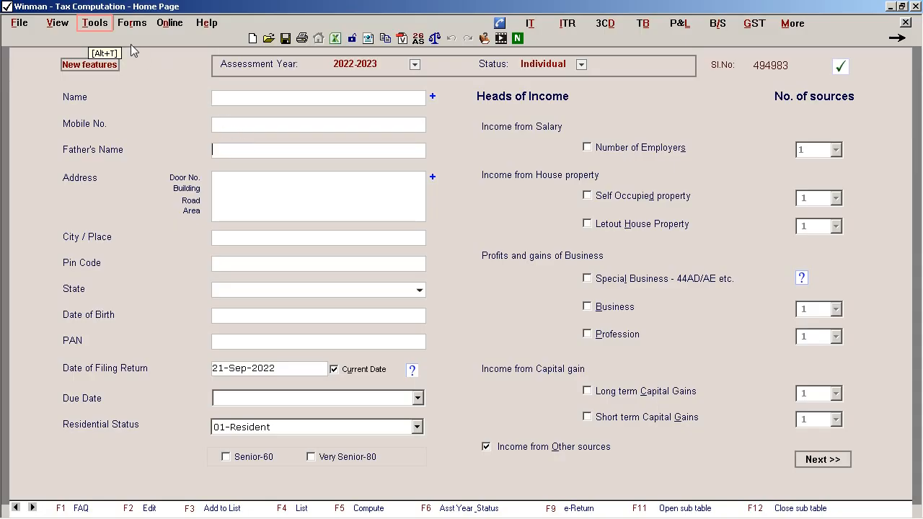
# Step: Launch 'Steps before format / Software transfer' from the Tools menu
pyautogui.click(94, 22)
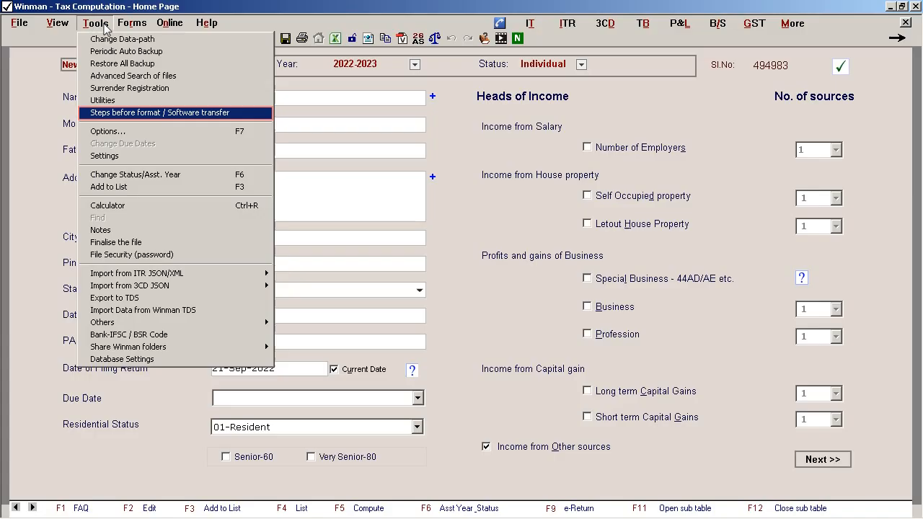
pyautogui.moveTo(158, 112)
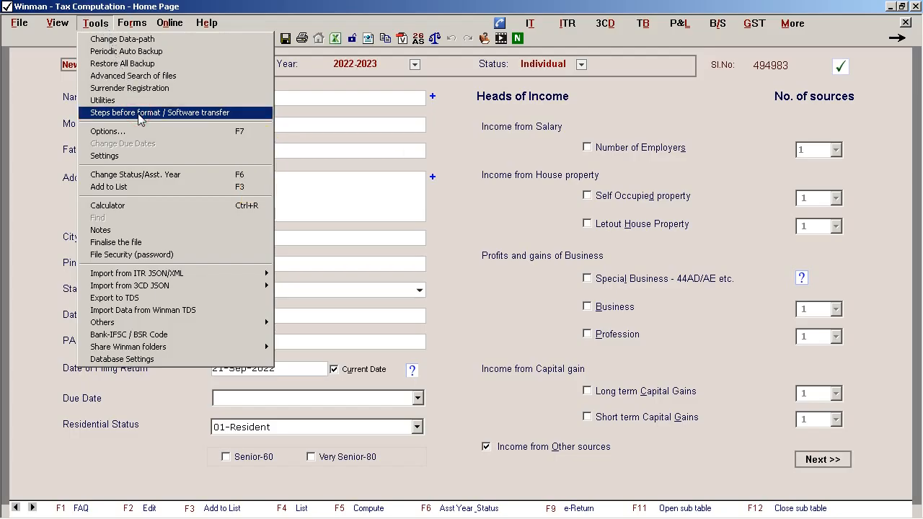
pyautogui.click(157, 113)
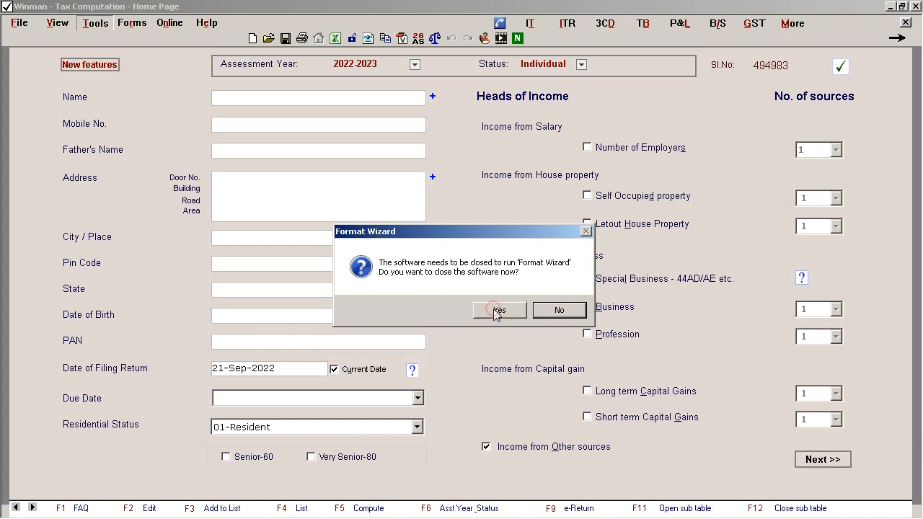
# Step: Close the software and choose 'I want to format some Drives/Disk' in the Format Wizard
pyautogui.click(499, 310)
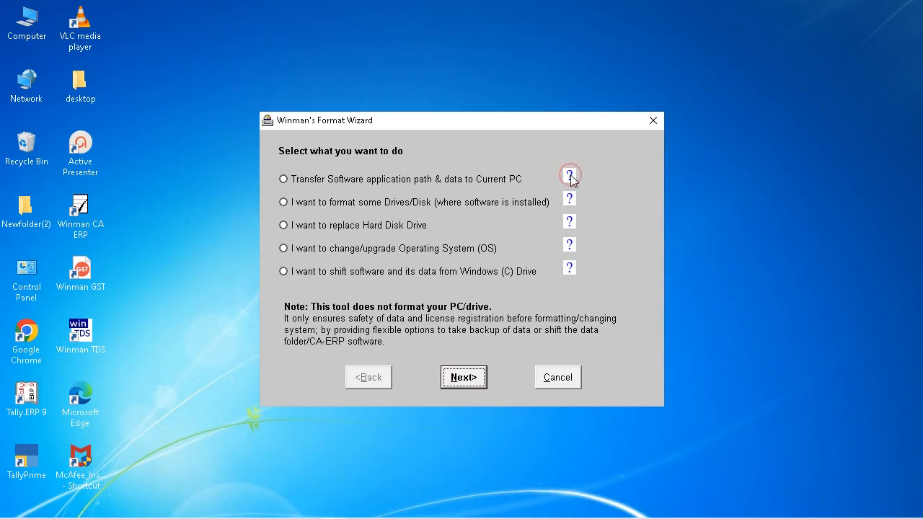
pyautogui.click(569, 175)
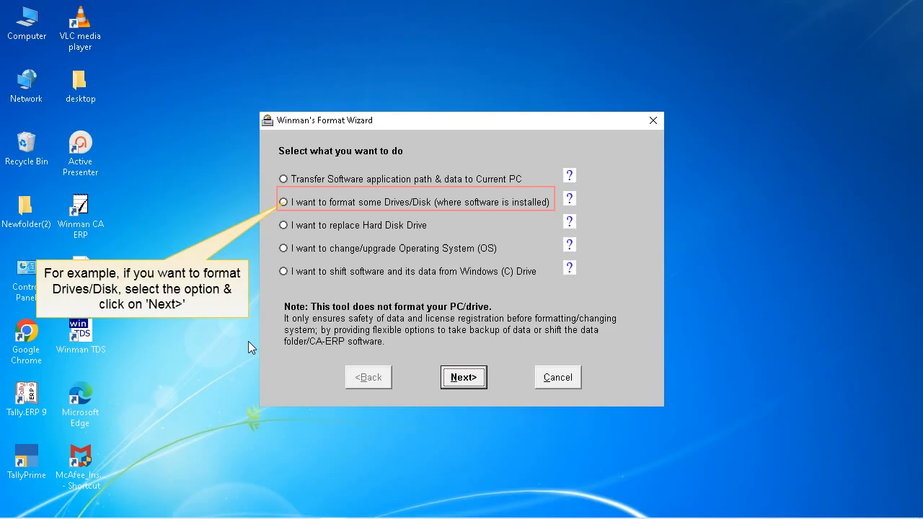
pyautogui.moveTo(287, 205)
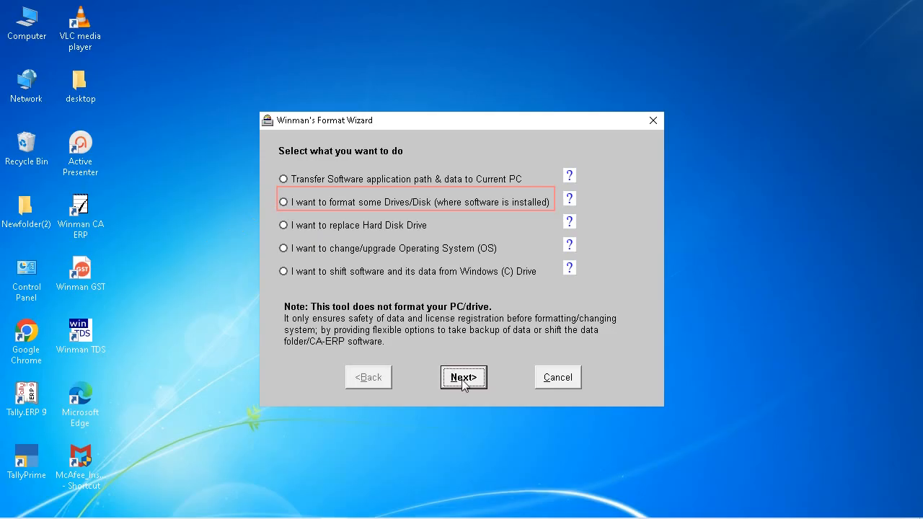
pyautogui.click(463, 377)
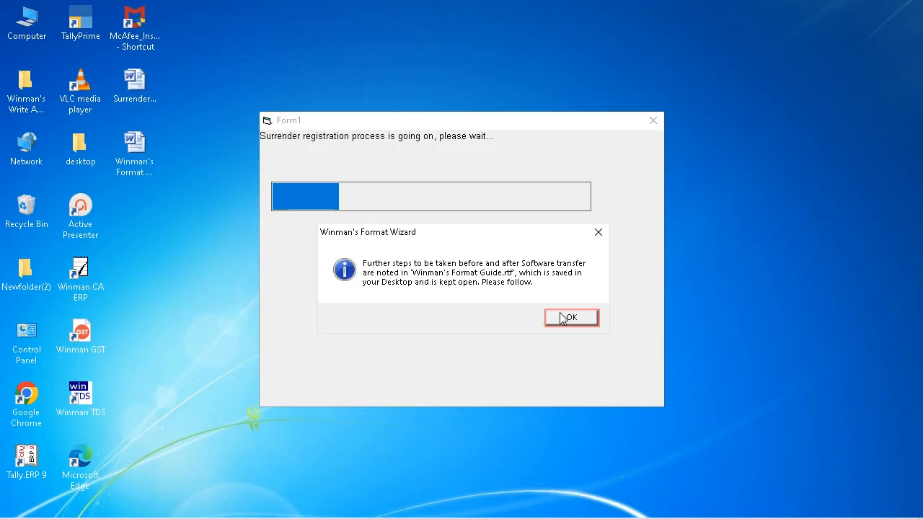
# Step: Dismiss the format guide notice and open SurrenderCode.rtf from the desktop
pyautogui.click(571, 317)
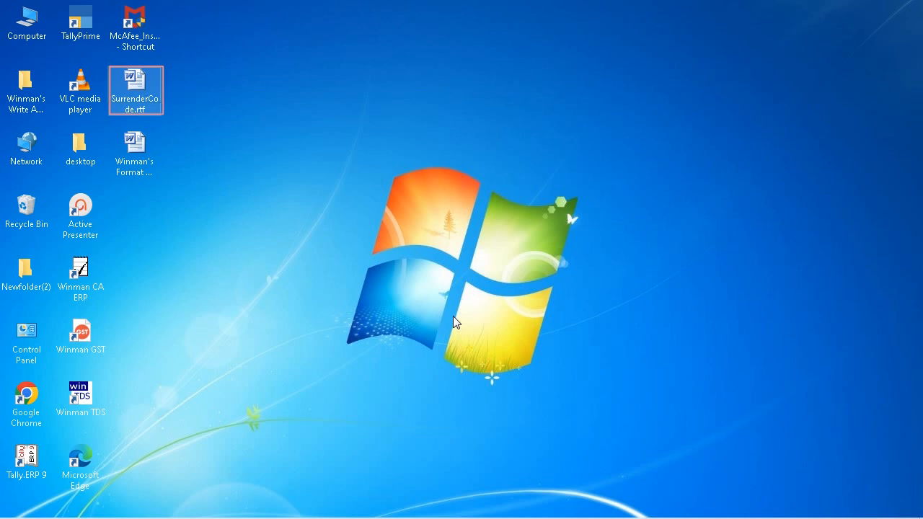
pyautogui.moveTo(348, 244)
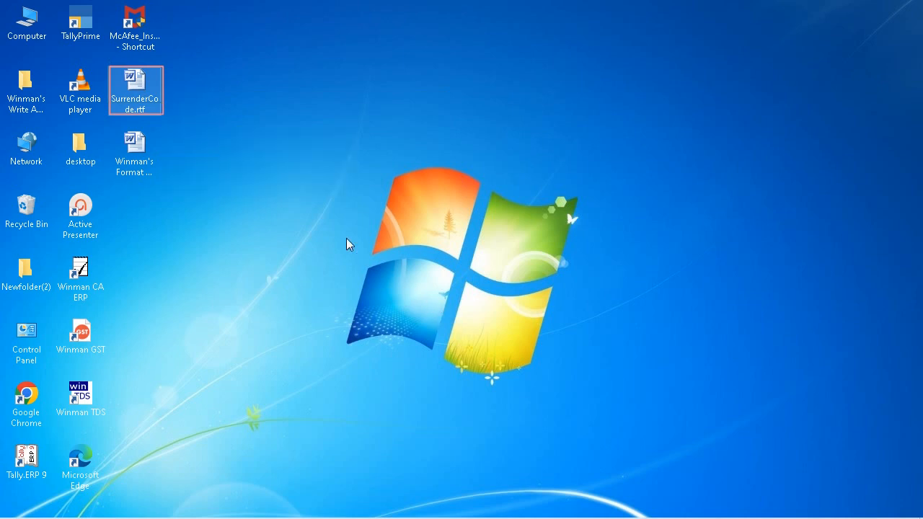
pyautogui.doubleClick(136, 90)
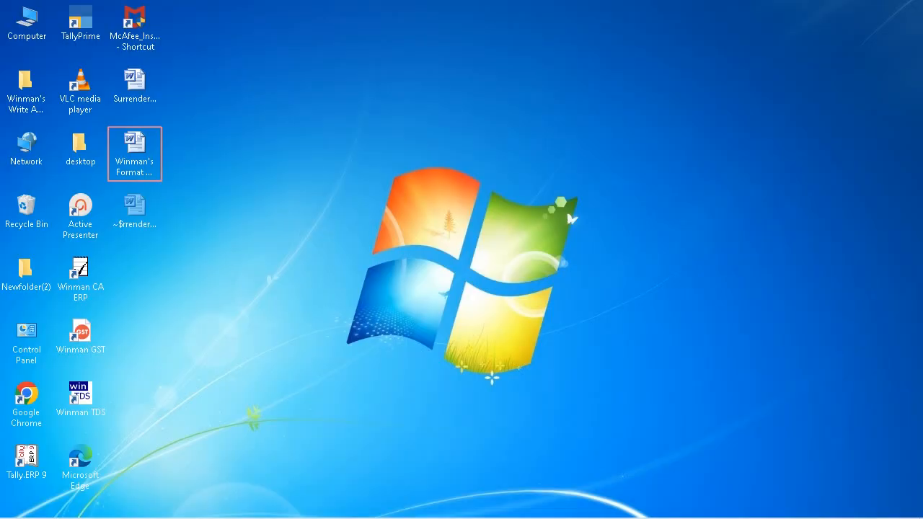
pyautogui.moveTo(135, 153)
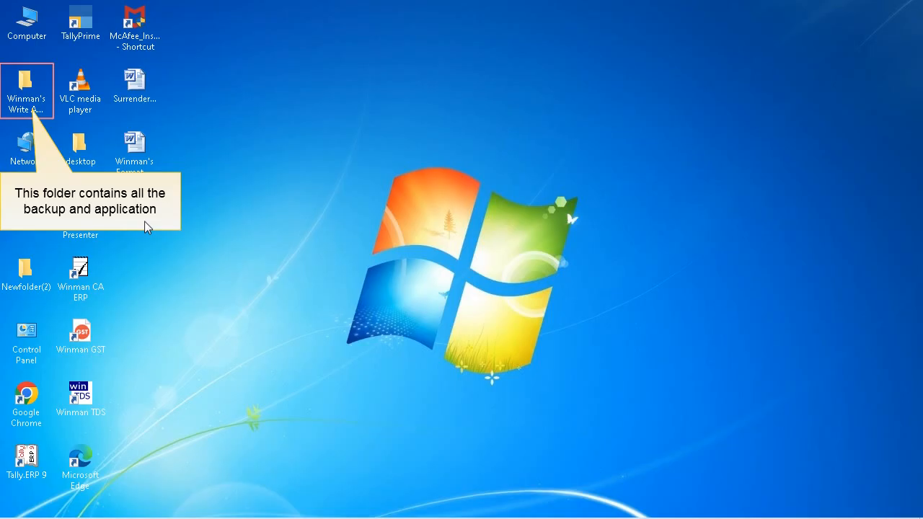
pyautogui.moveTo(50, 112)
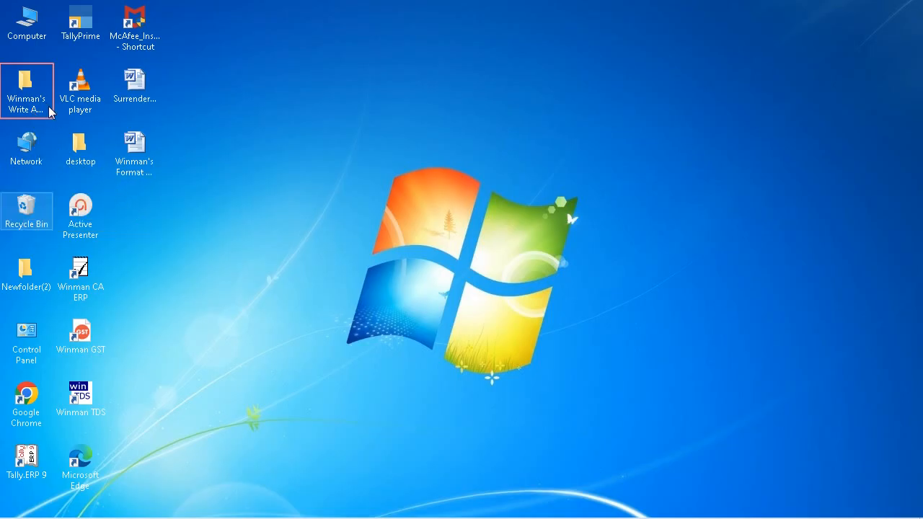
# Step: Browse Winman's Write And Delete > Winman's Backup > Tax Data, then go to New Volume (F:)
pyautogui.doubleClick(26, 87)
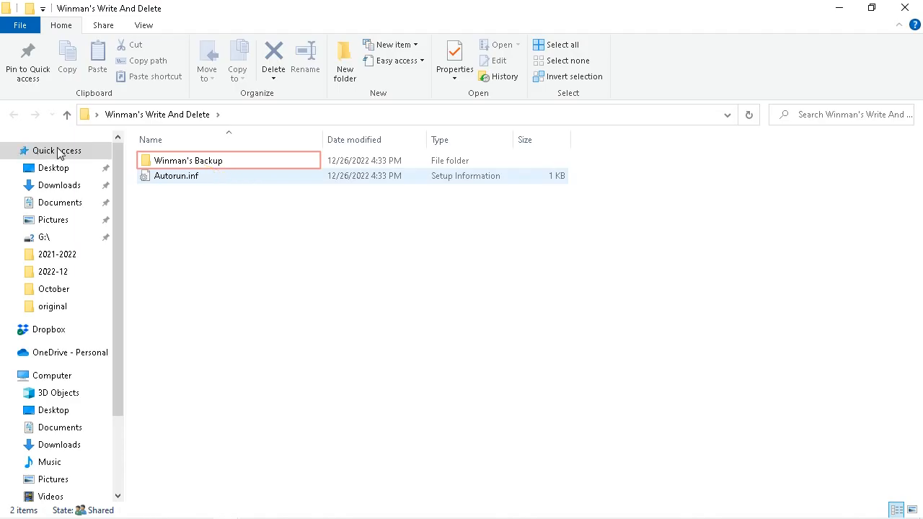
pyautogui.doubleClick(188, 160)
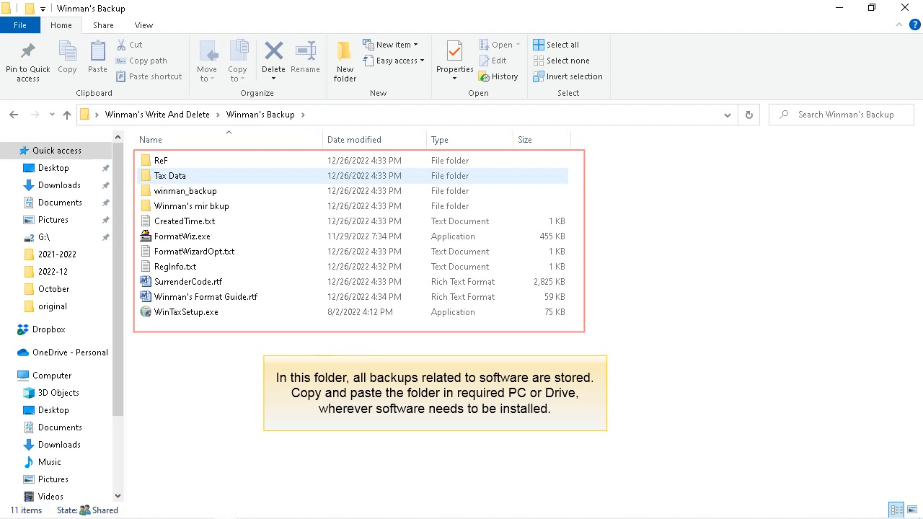
pyautogui.moveTo(209, 175)
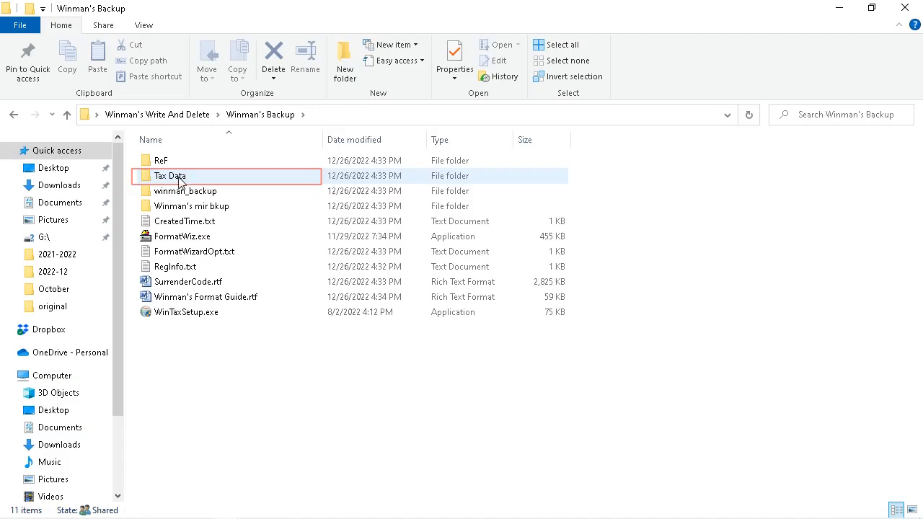
pyautogui.doubleClick(169, 175)
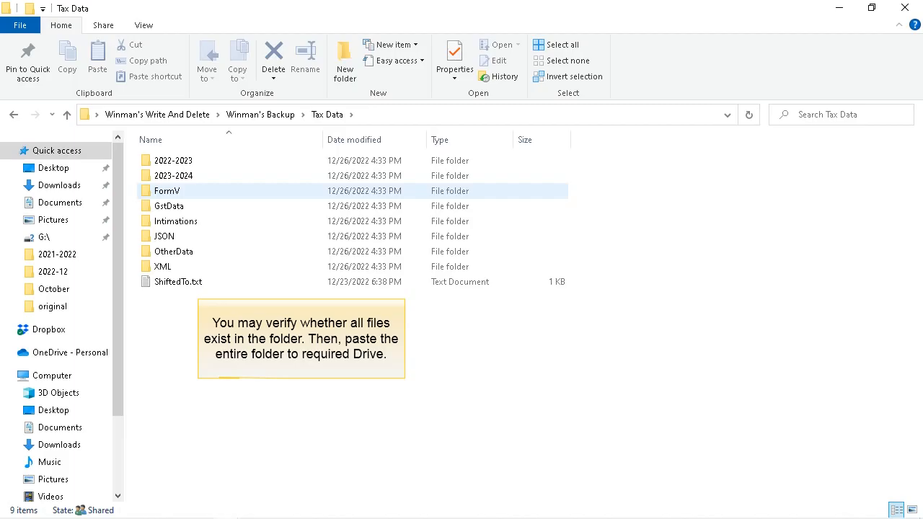
pyautogui.click(51, 375)
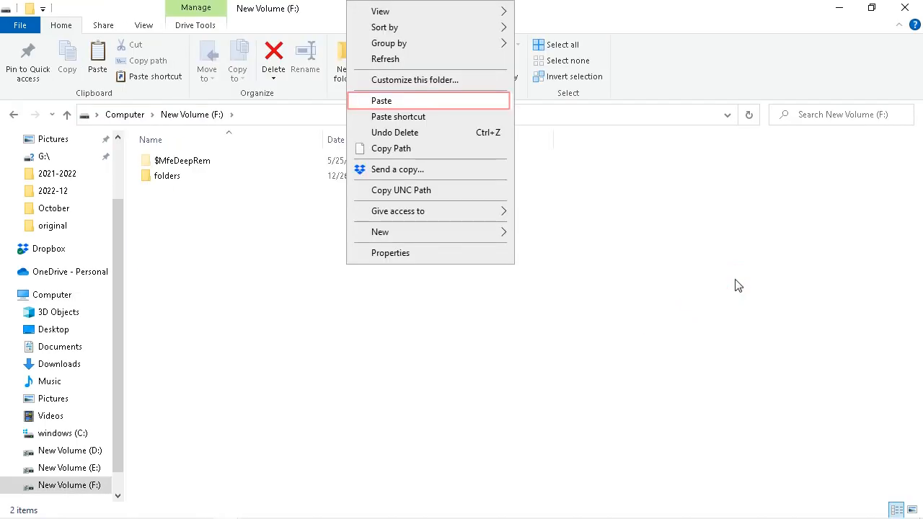
pyautogui.moveTo(381, 101)
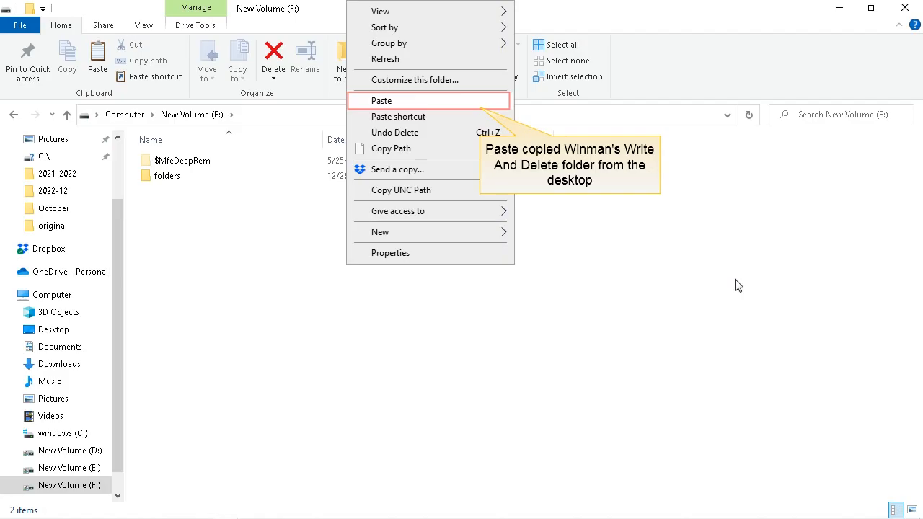
pyautogui.moveTo(541, 139)
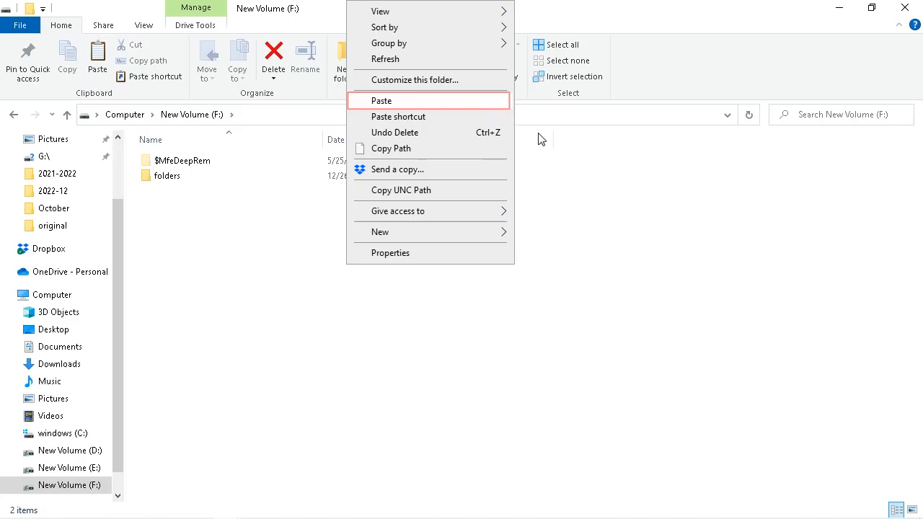
# Step: Paste the Winman's Write And Delete folder onto New Volume (F:) and open it
pyautogui.click(382, 101)
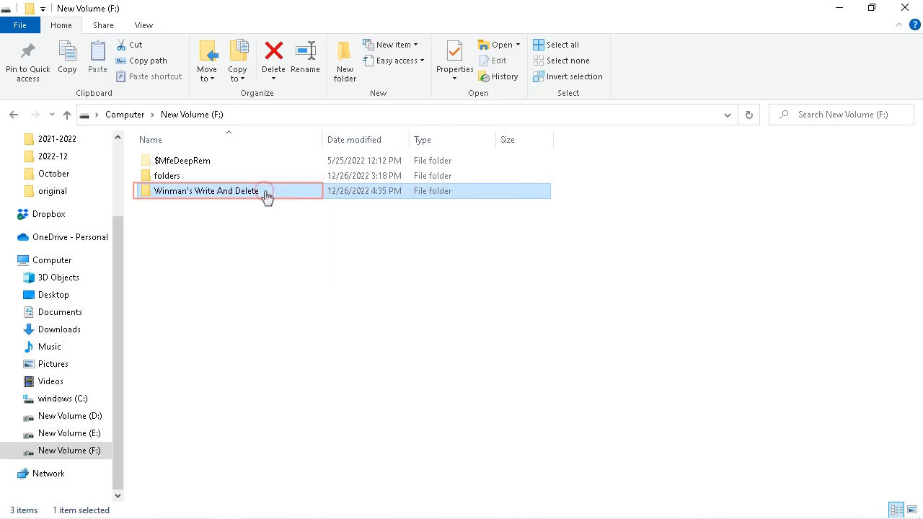
pyautogui.doubleClick(206, 191)
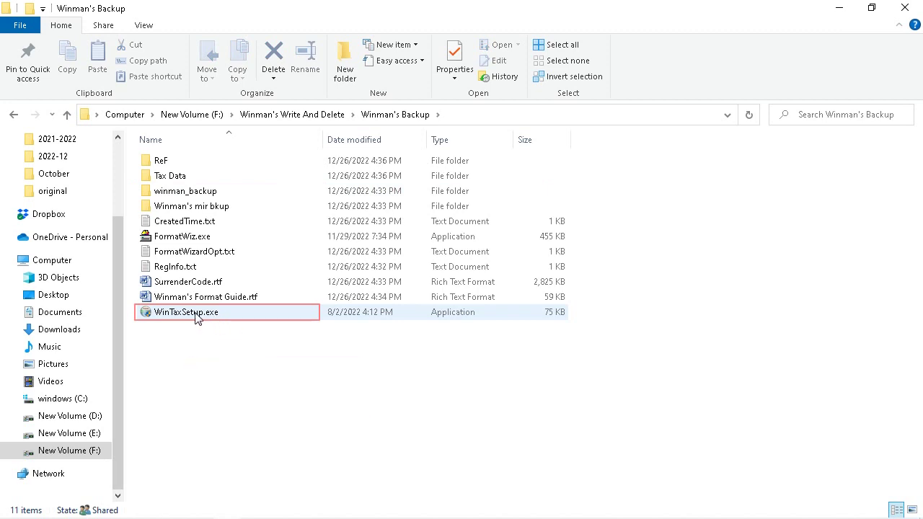
# Step: Run the Winman setup installer, installing both CA-ERP and GST through to Finish
pyautogui.doubleClick(186, 312)
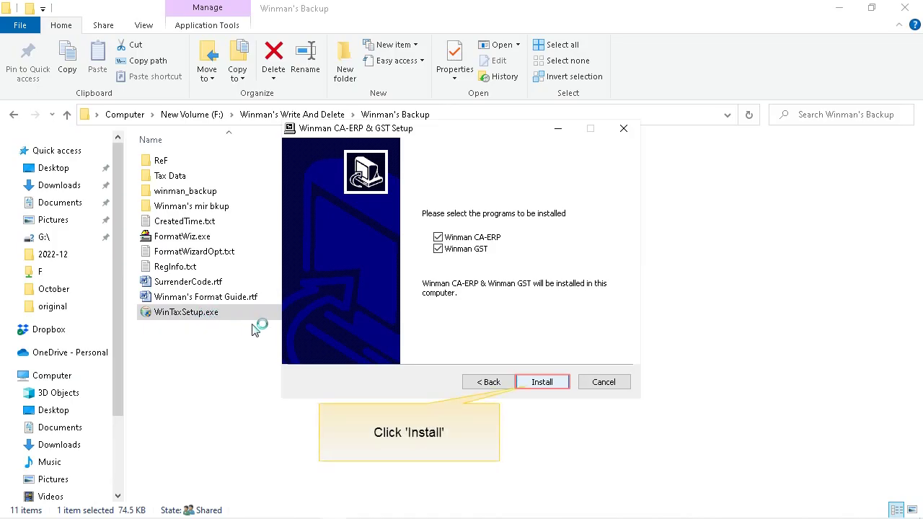
pyautogui.click(542, 382)
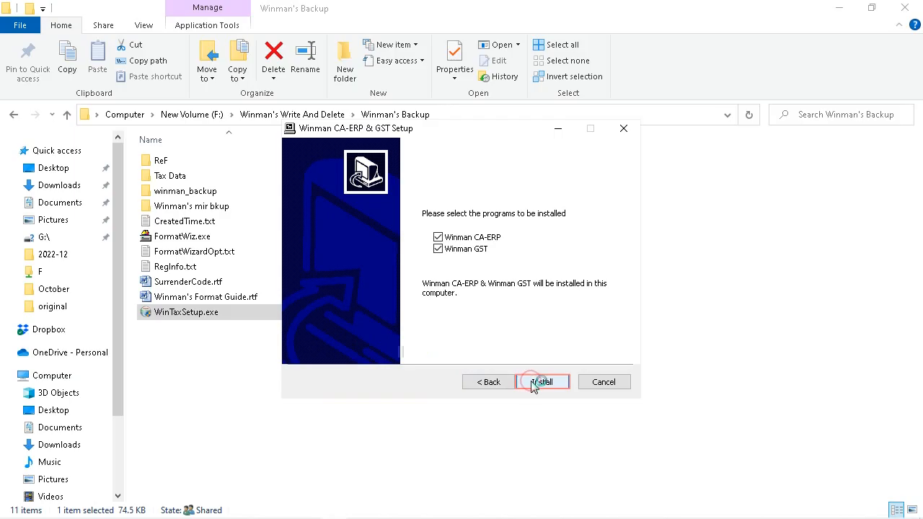
pyautogui.click(541, 381)
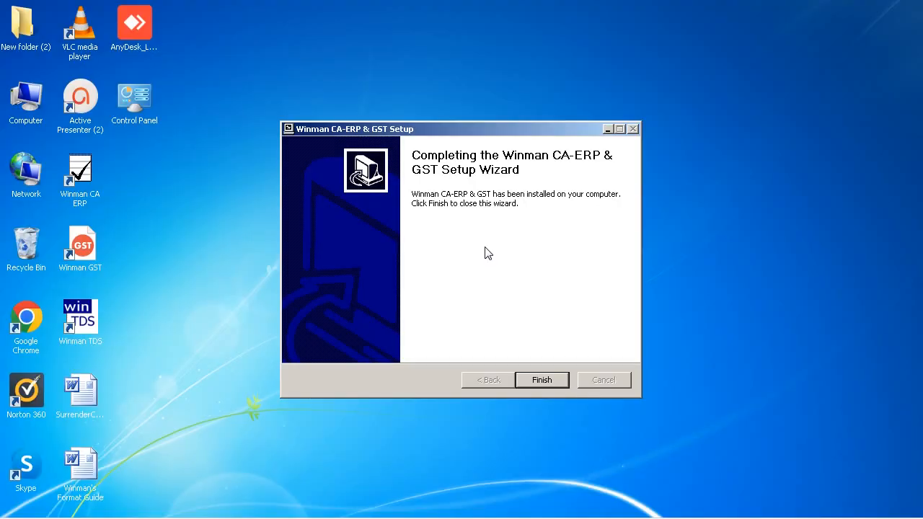
pyautogui.moveTo(529, 356)
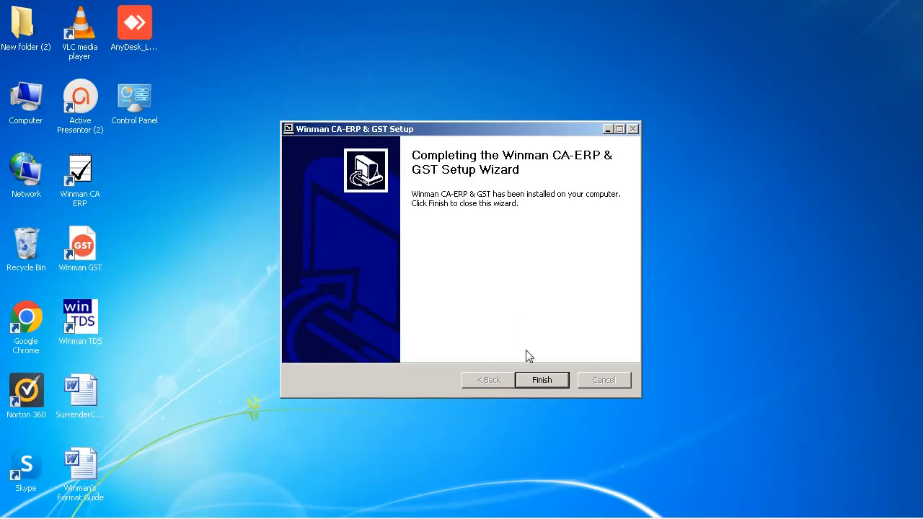
pyautogui.click(542, 380)
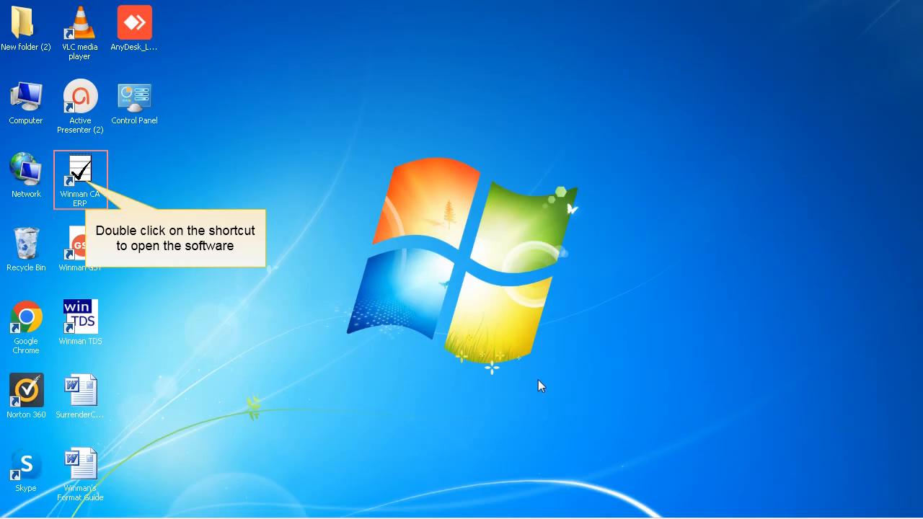
pyautogui.moveTo(112, 196)
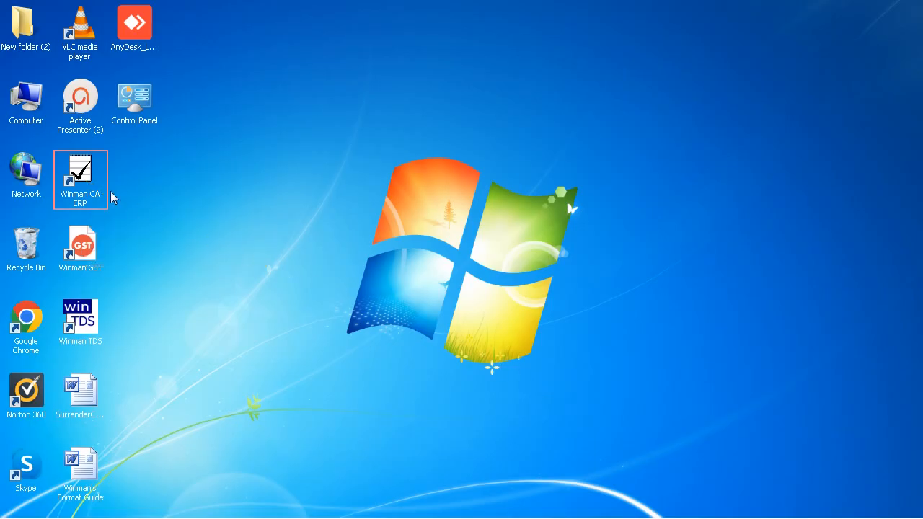
# Step: Launch Winman CA-ERP and change its data path to H:\Winman_Data\Tax Data
pyautogui.doubleClick(80, 178)
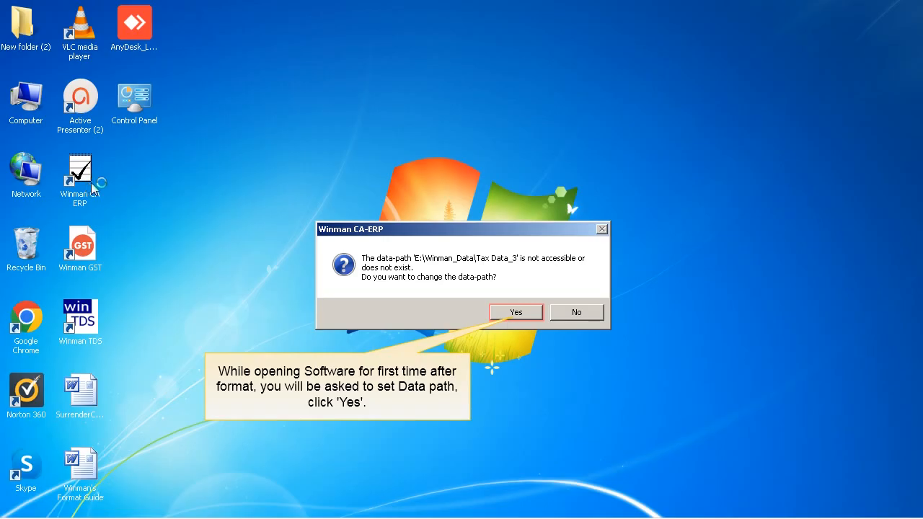
pyautogui.click(516, 311)
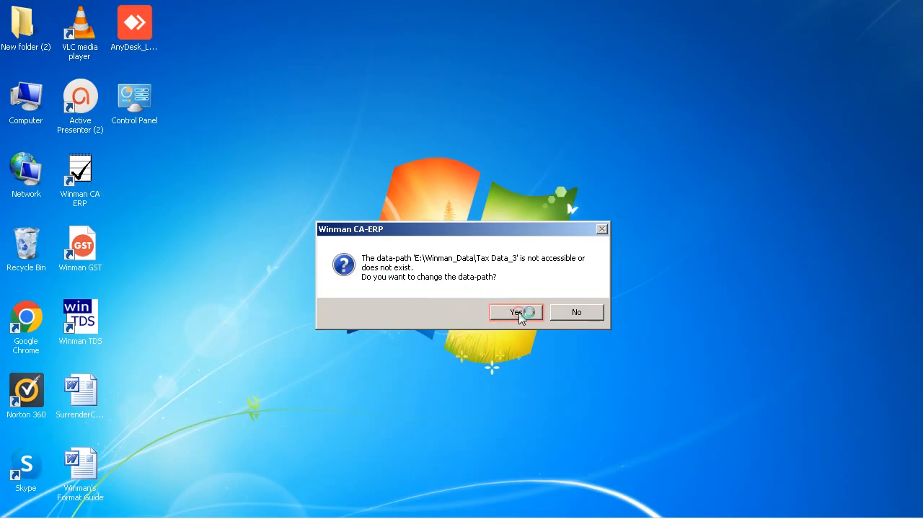
pyautogui.click(516, 313)
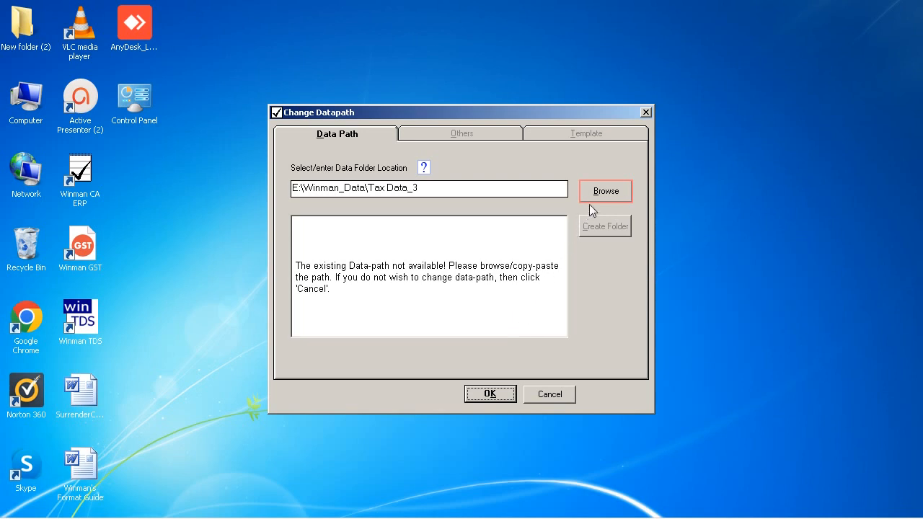
pyautogui.click(605, 191)
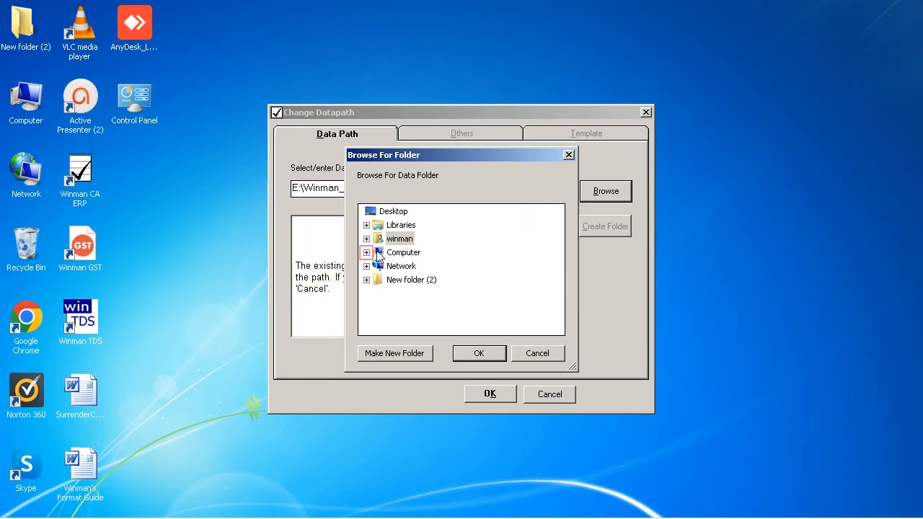
pyautogui.click(366, 253)
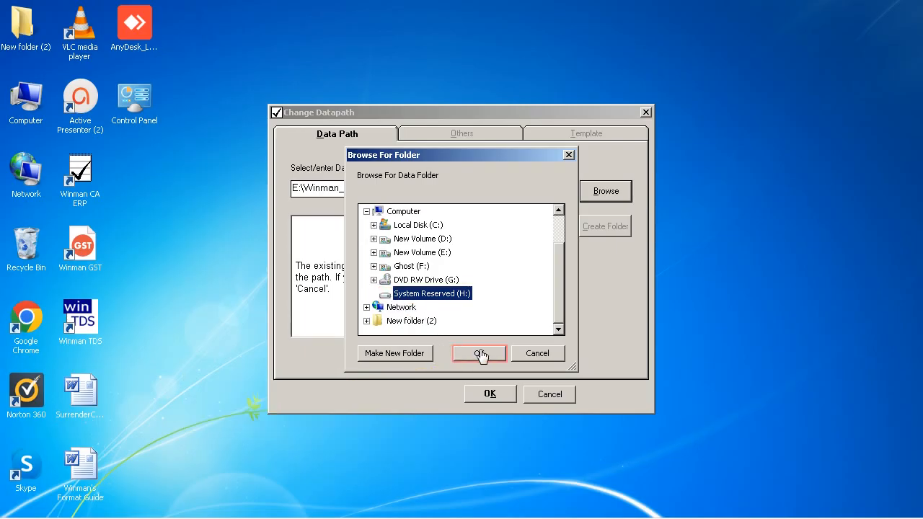
pyautogui.click(478, 353)
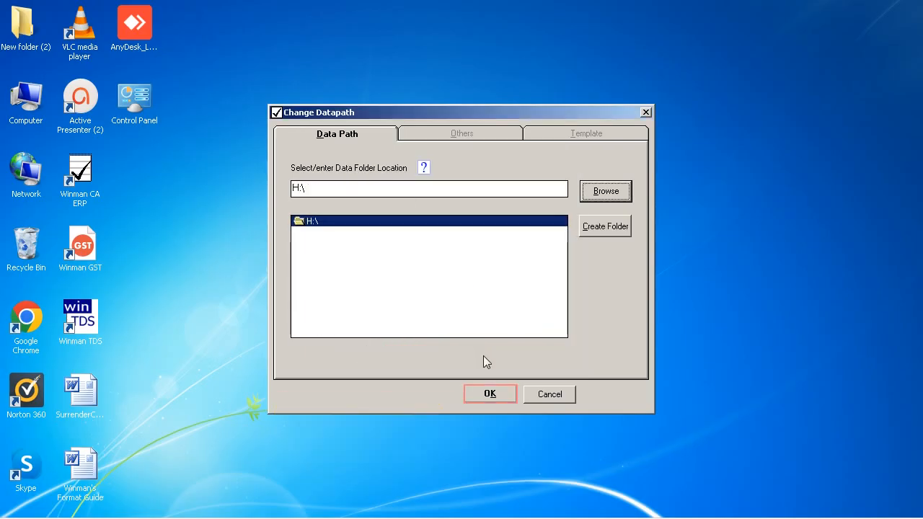
pyautogui.click(490, 394)
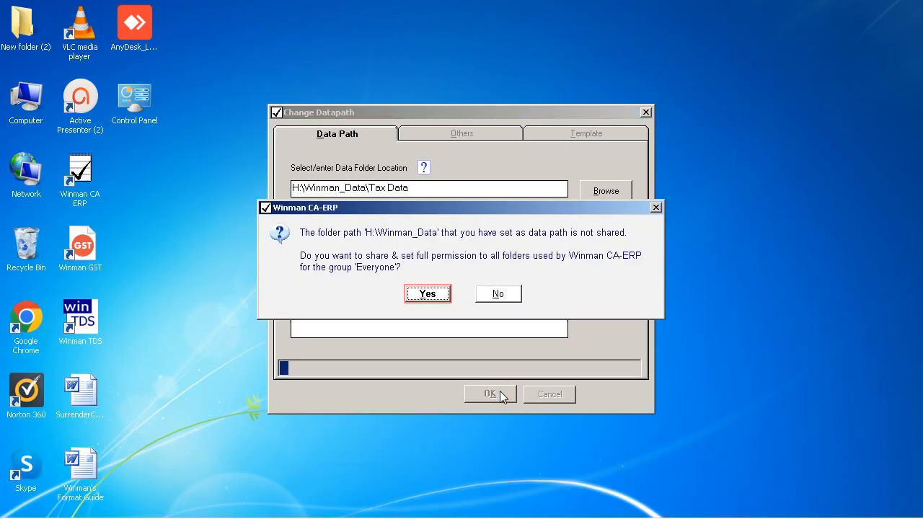
pyautogui.moveTo(427, 293)
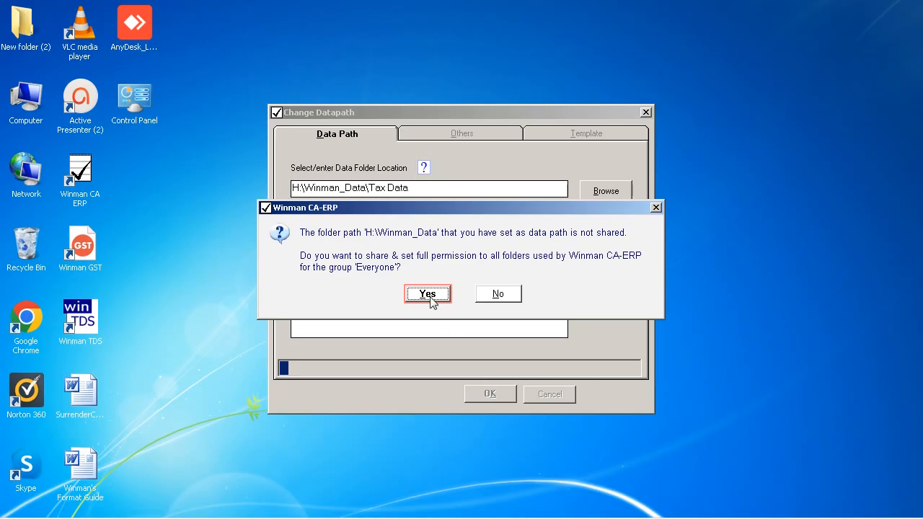
# Step: Share all listed program folders with Everyone at full permission
pyautogui.click(427, 294)
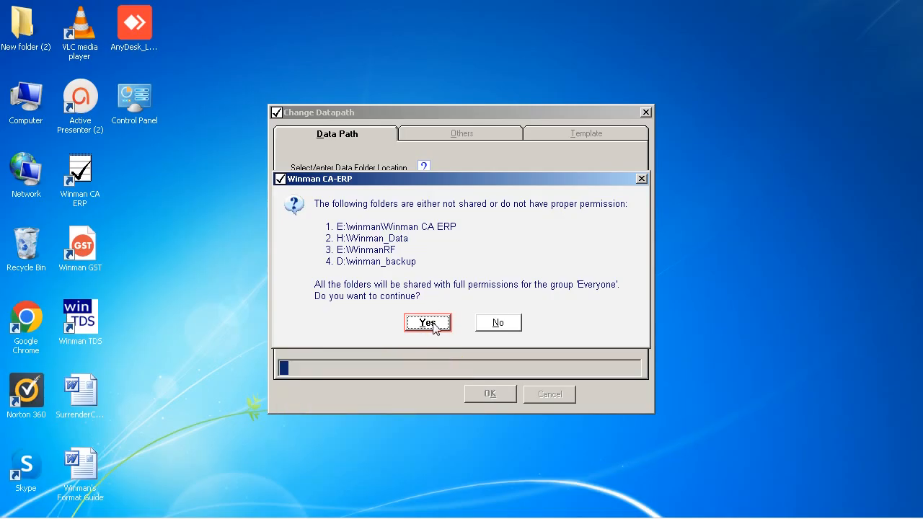
pyautogui.click(427, 322)
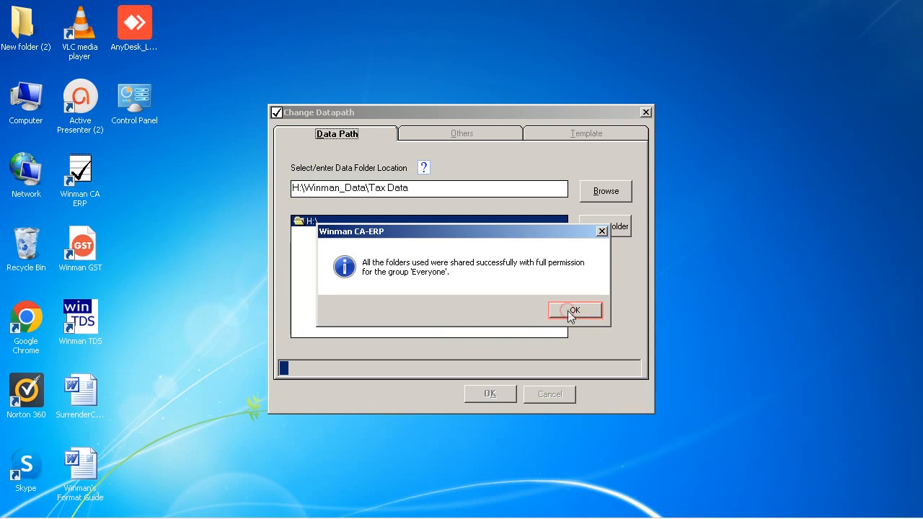
pyautogui.click(574, 310)
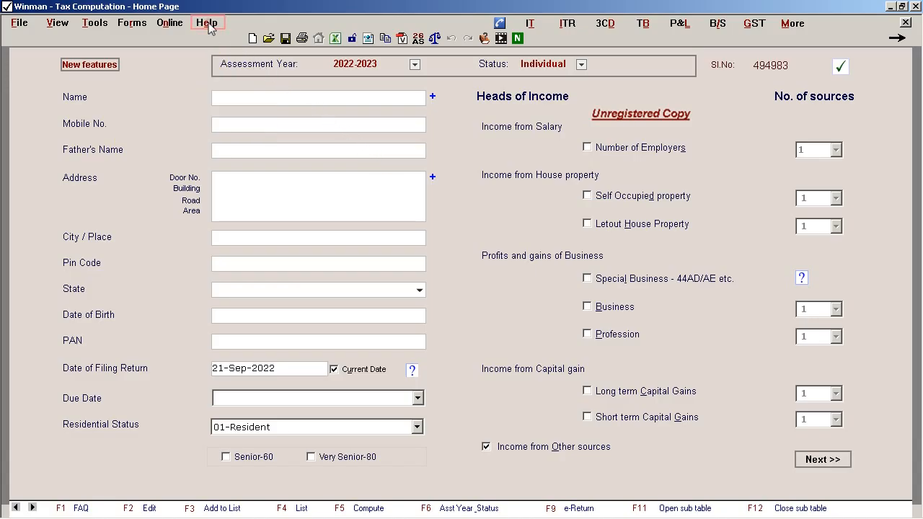
# Step: Re-register online via Help > Registration using the surrender access code
pyautogui.click(207, 22)
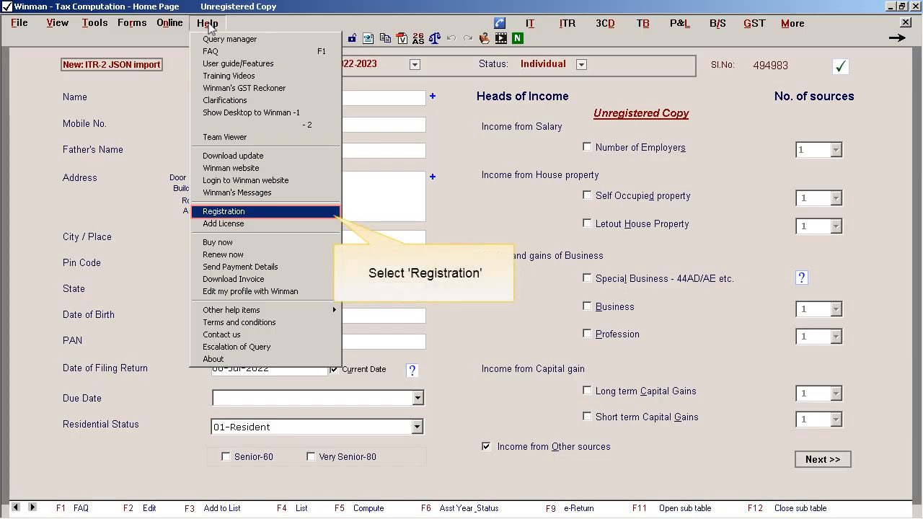
pyautogui.moveTo(235, 211)
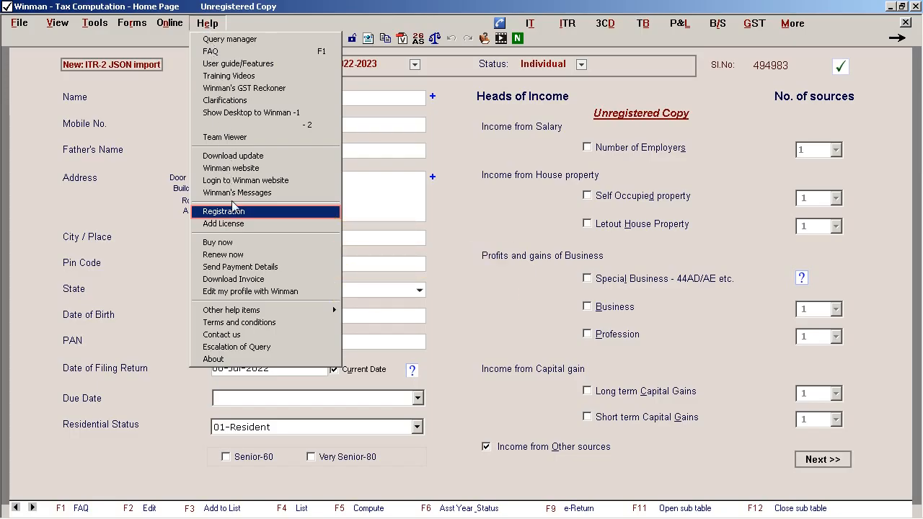
pyautogui.click(223, 212)
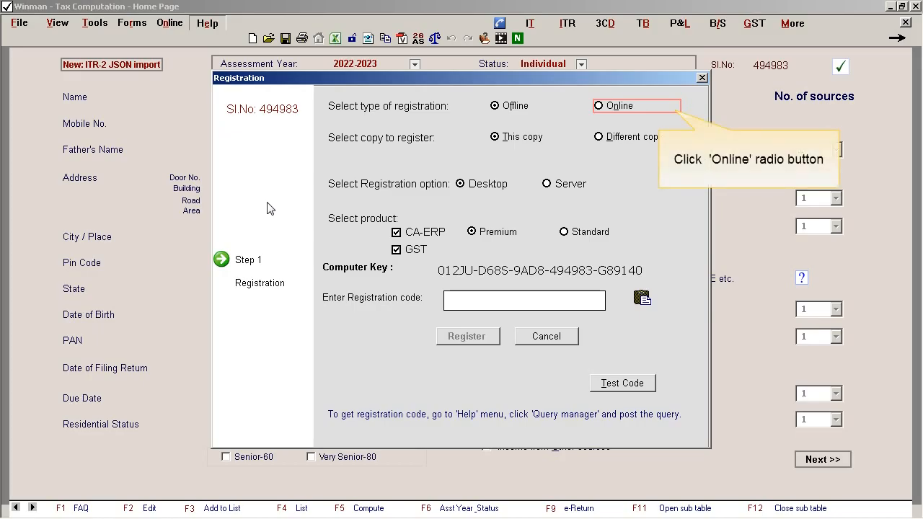
pyautogui.click(598, 105)
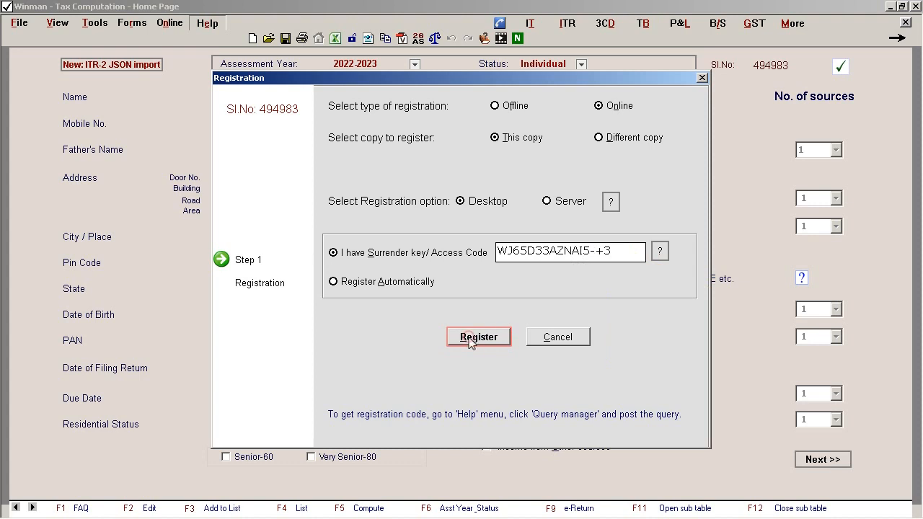
pyautogui.click(478, 337)
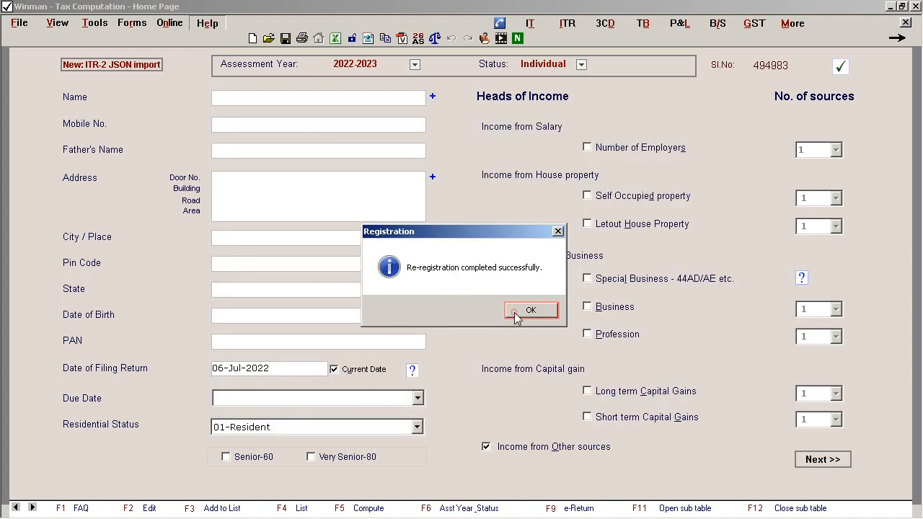
pyautogui.click(531, 309)
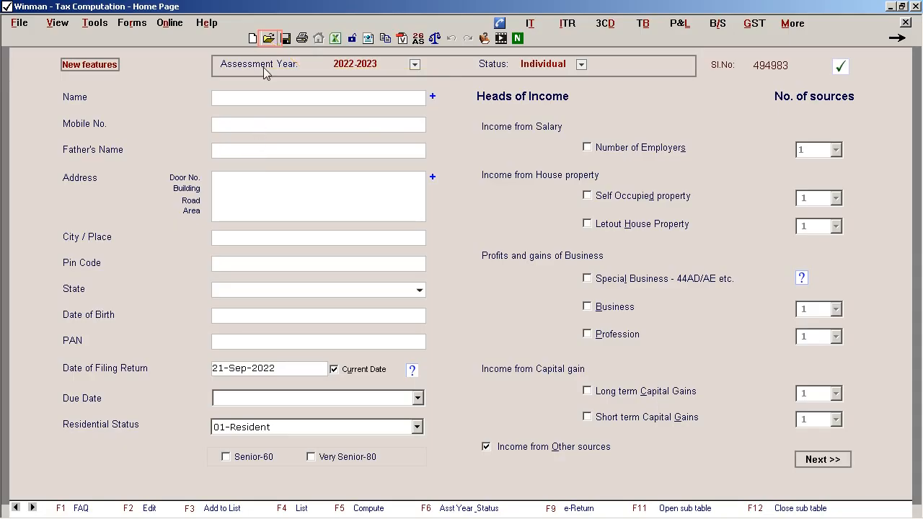
# Step: Open the File List/Open/Search window from the Open toolbar icon
pyautogui.click(267, 38)
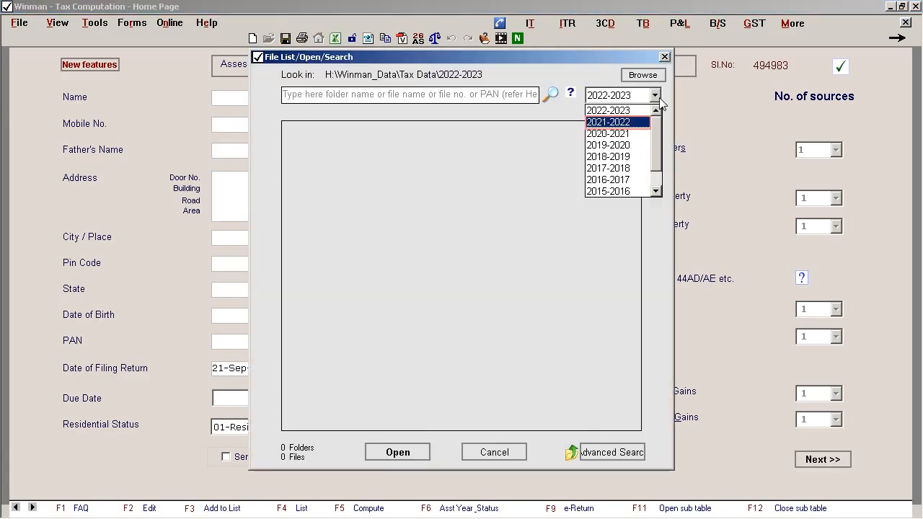